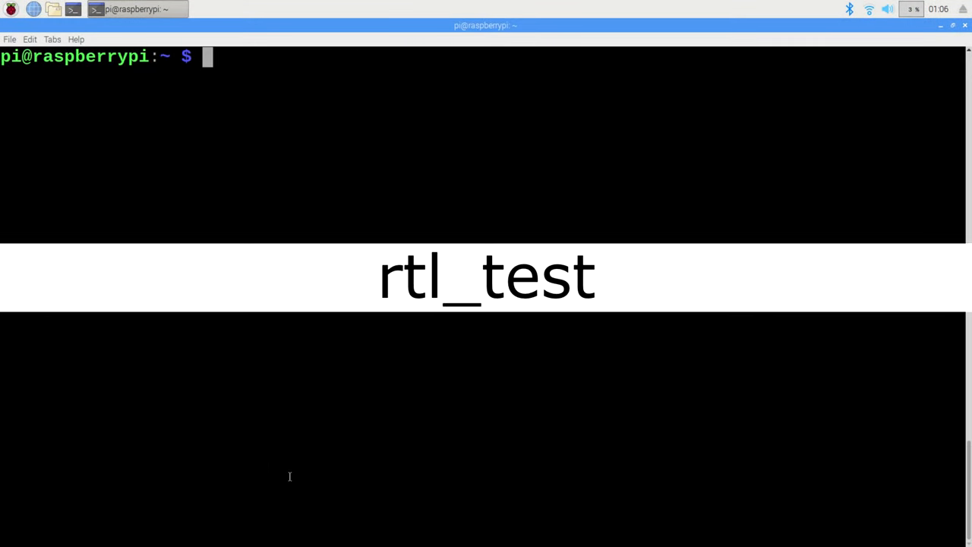
Run rtl_test to detect the dongle, stop it, then enter sudo apt-get update && apt-get upgrade -y
text(rtl_test)
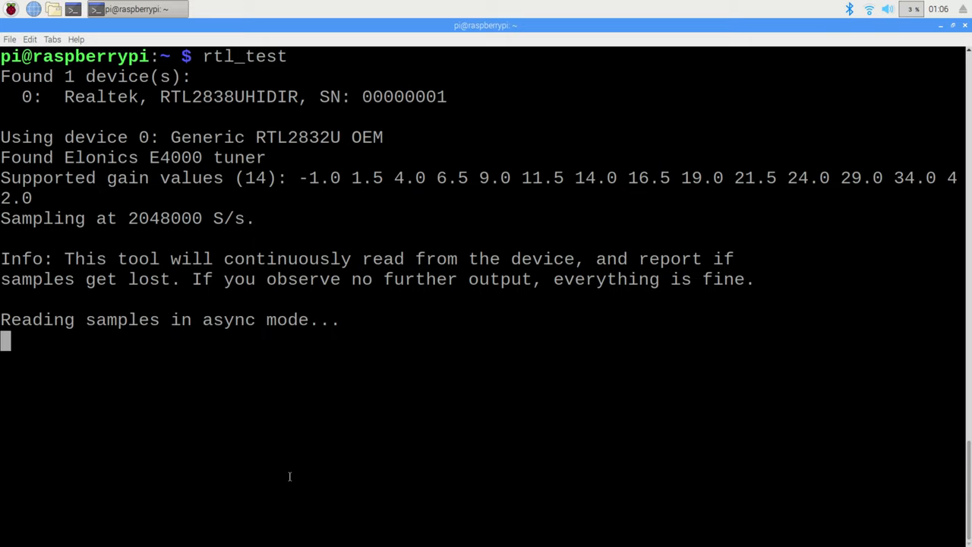
key(ctrl+c)
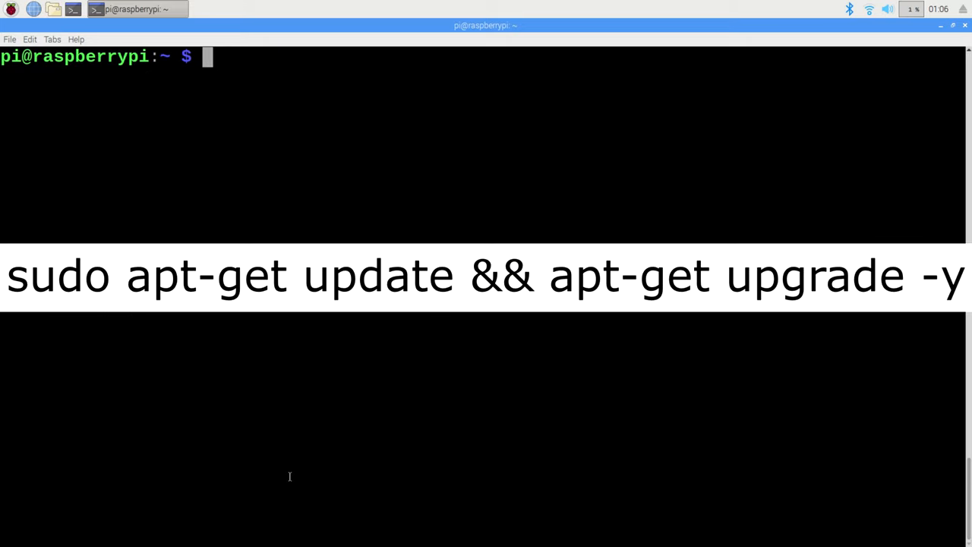
text(sudo apt-get update && upda)
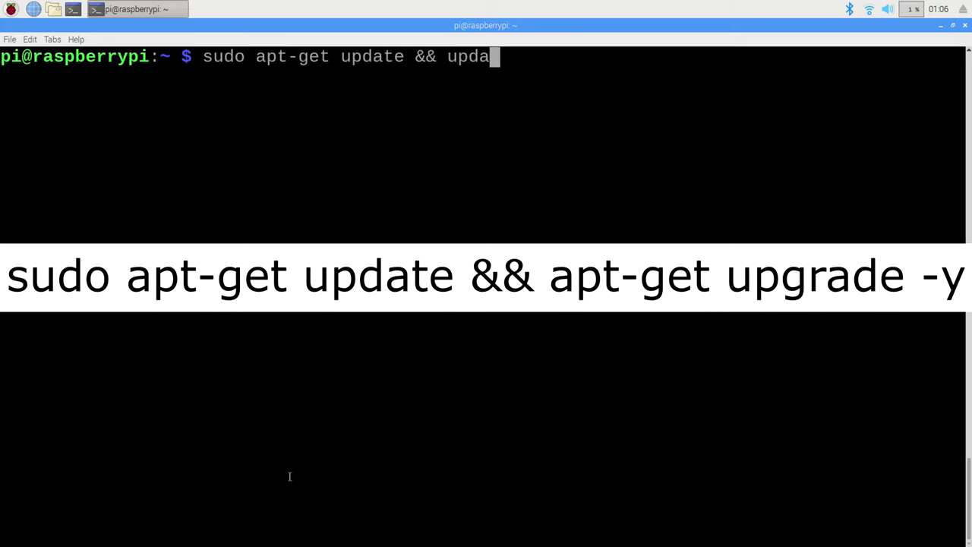
text(sudo apt-get up)
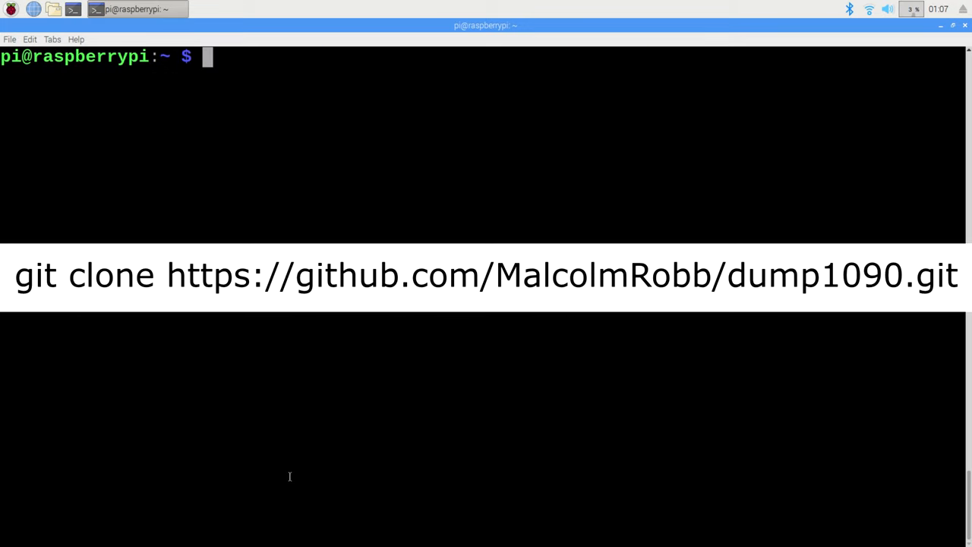
text(git clone h)
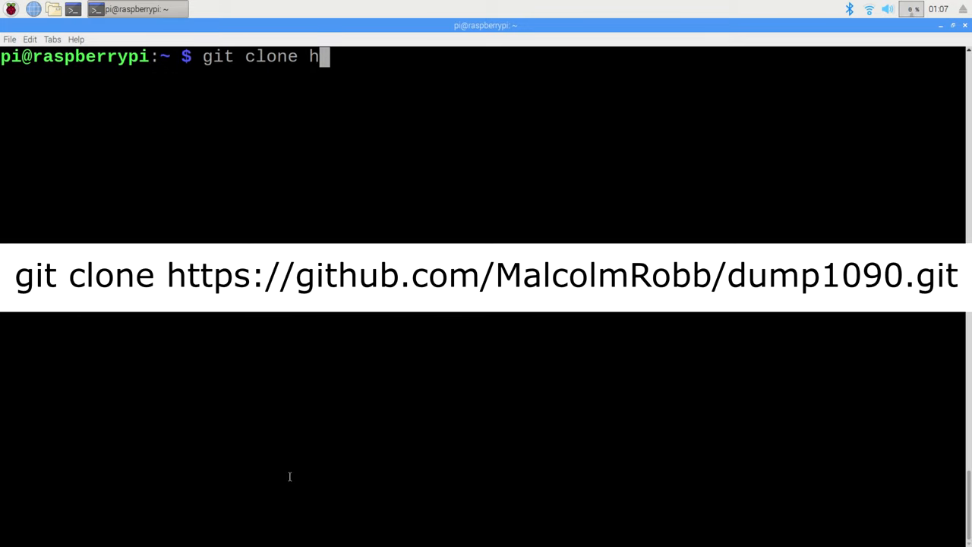
text(ttps://github.)
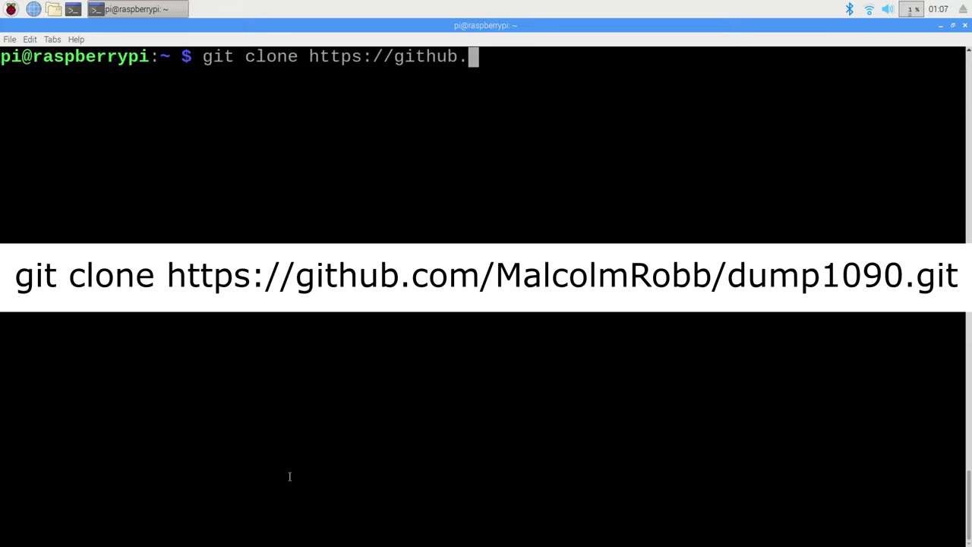
text(com/MalcolmRobb/dump1090.git)
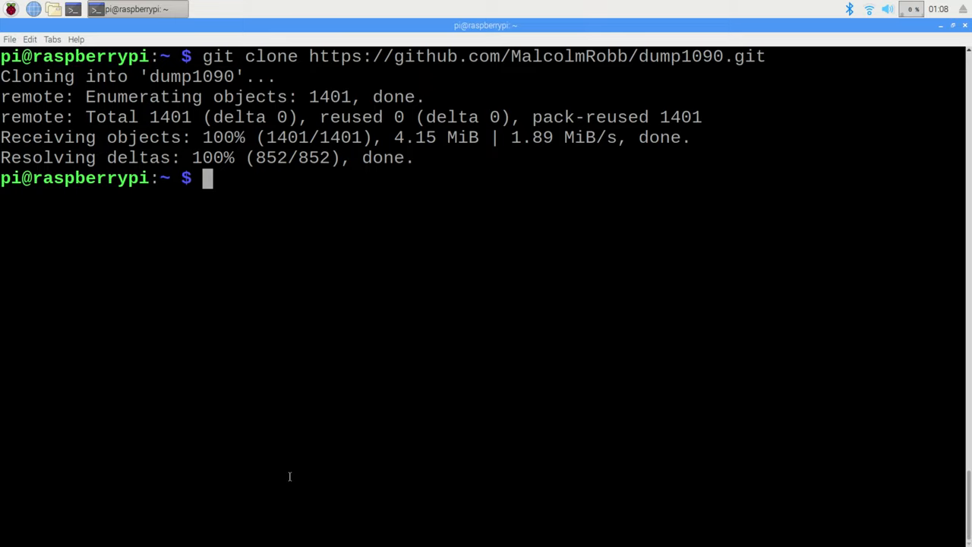
text(clear)
text(cd dump1090)
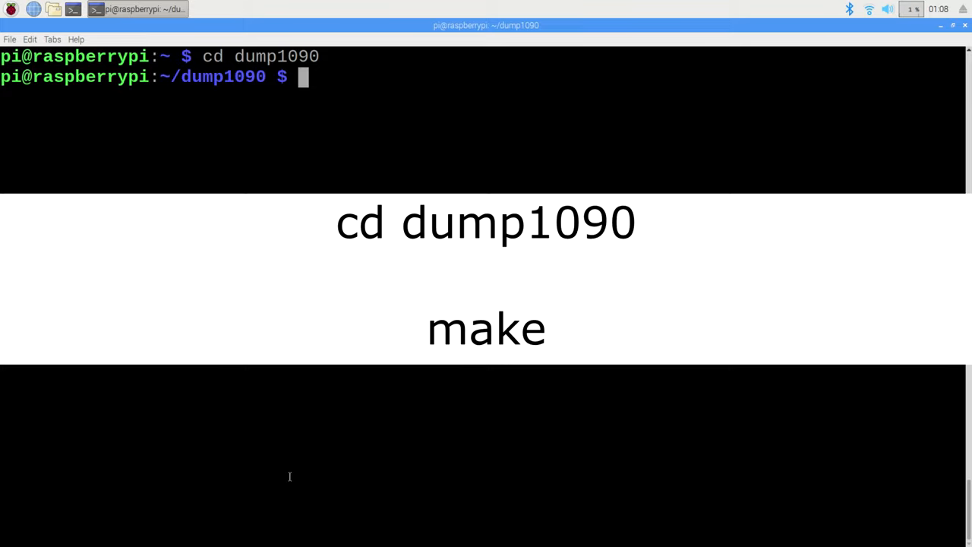
text(make)
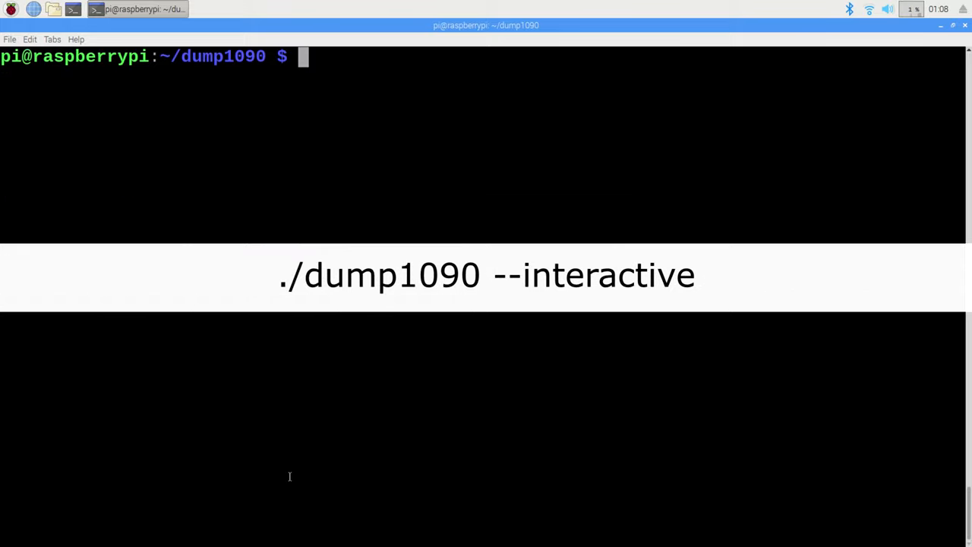
Launch ./dump1090 --interactive so it starts detecting the Realtek receiver
text(./dump1090 --int)
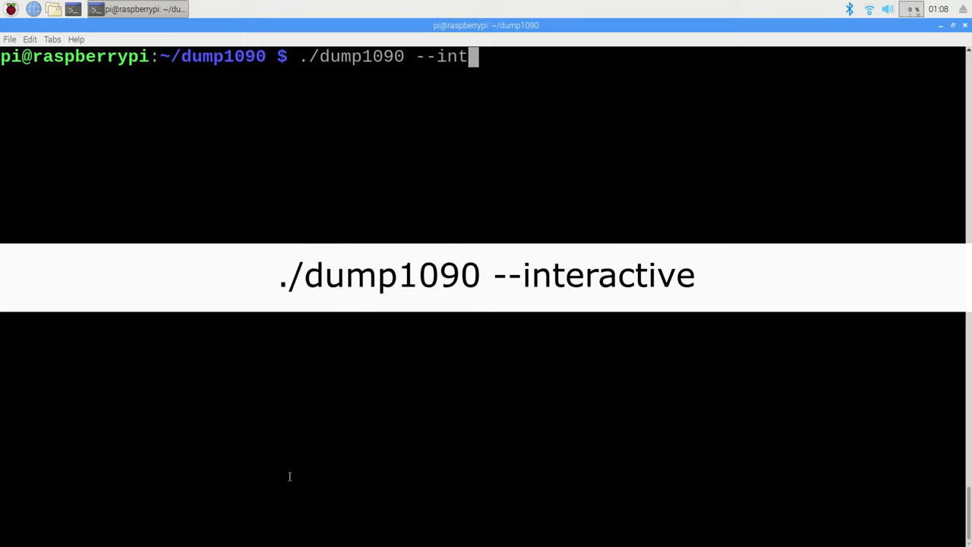
key(Return)
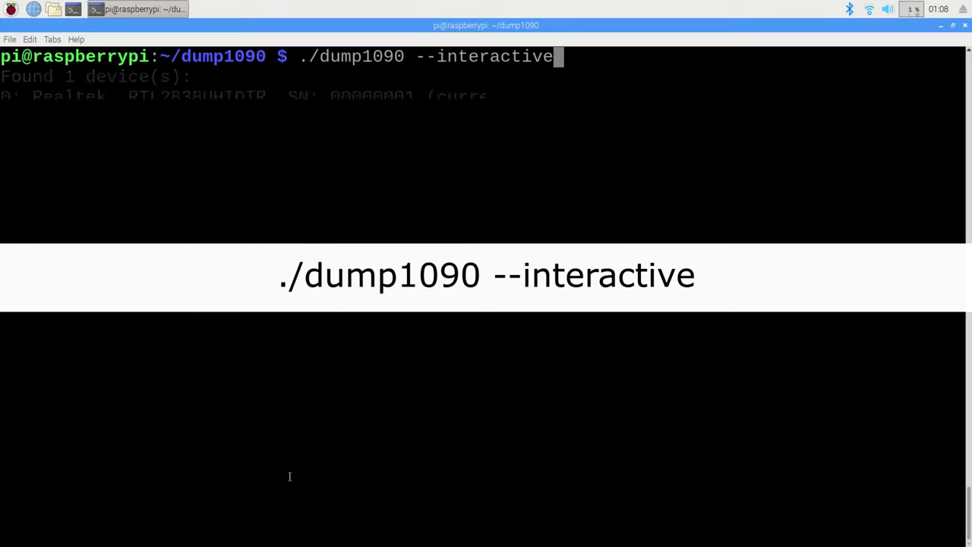
key(Return)
text(./dump1090 )
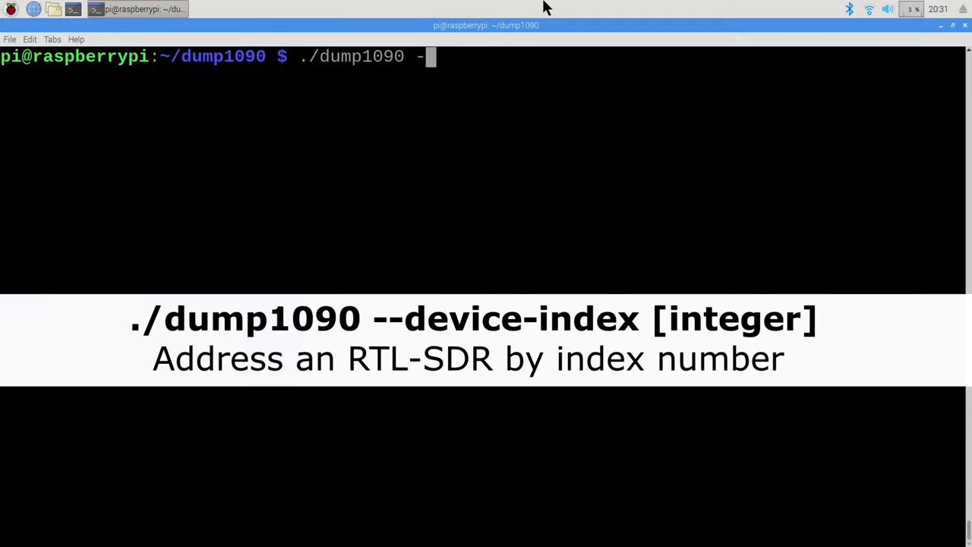
Run ./dump1090 --interactive --fix --aggressive with error-correction options enabled
text(-interactive --devi)
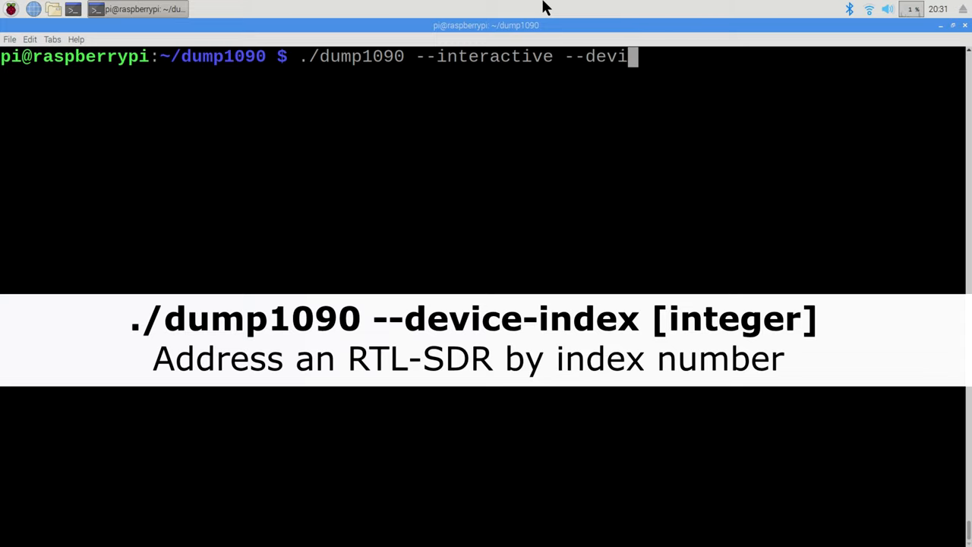
key(Return)
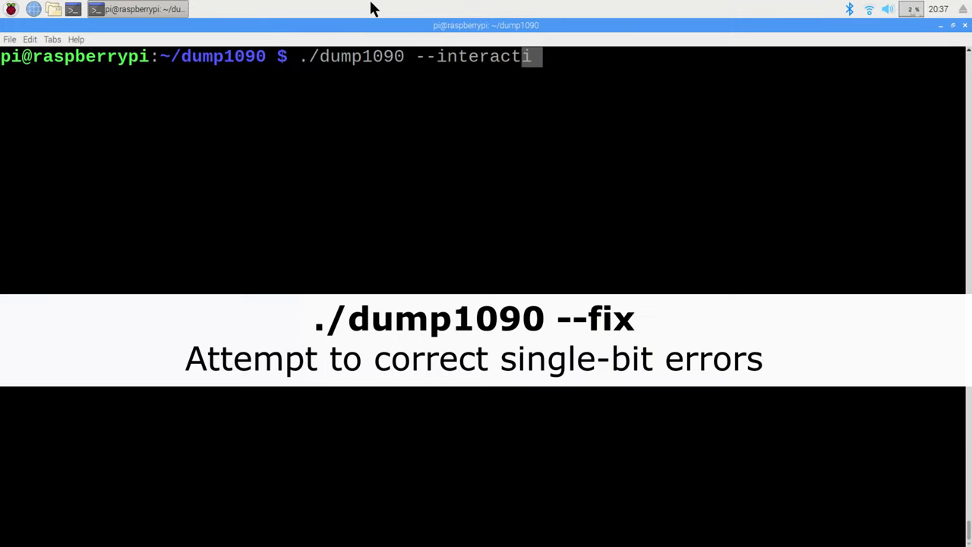
text(ve --fix --a)
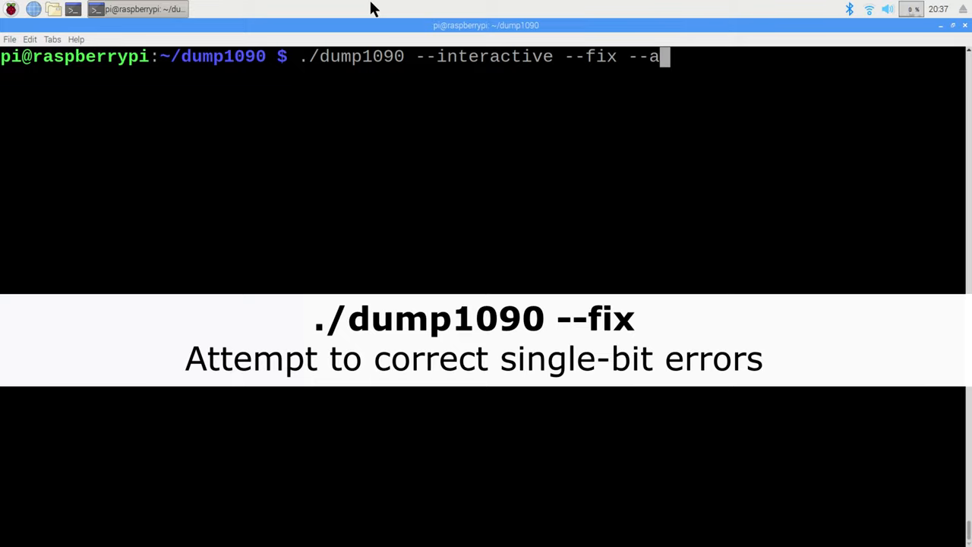
text(ggressive)
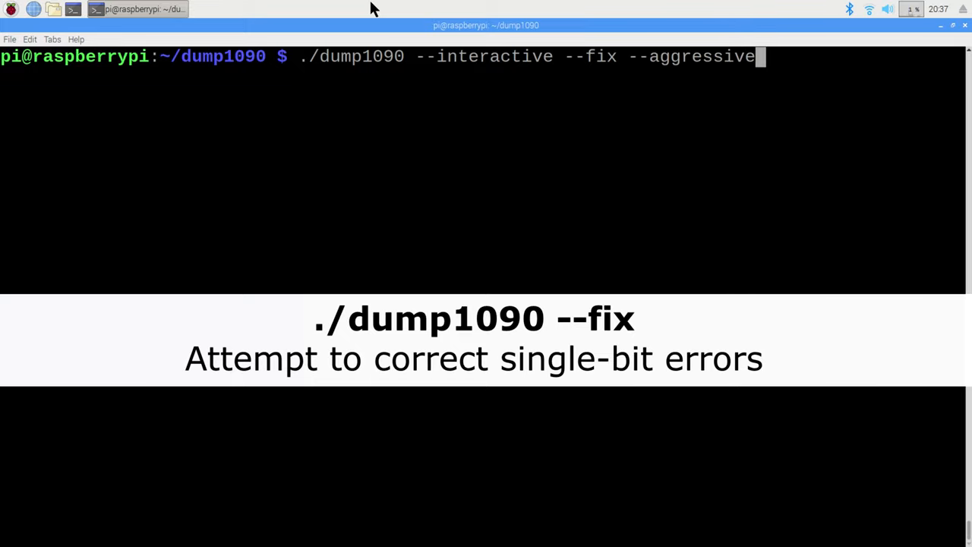
key(Return)
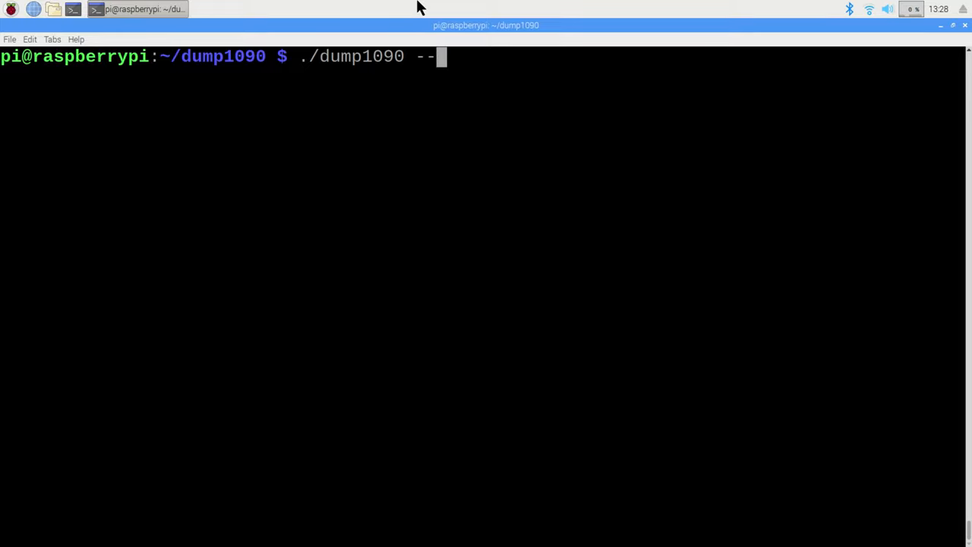
Start dump1090 with the typed options so the live aircraft table appears
key(Return)
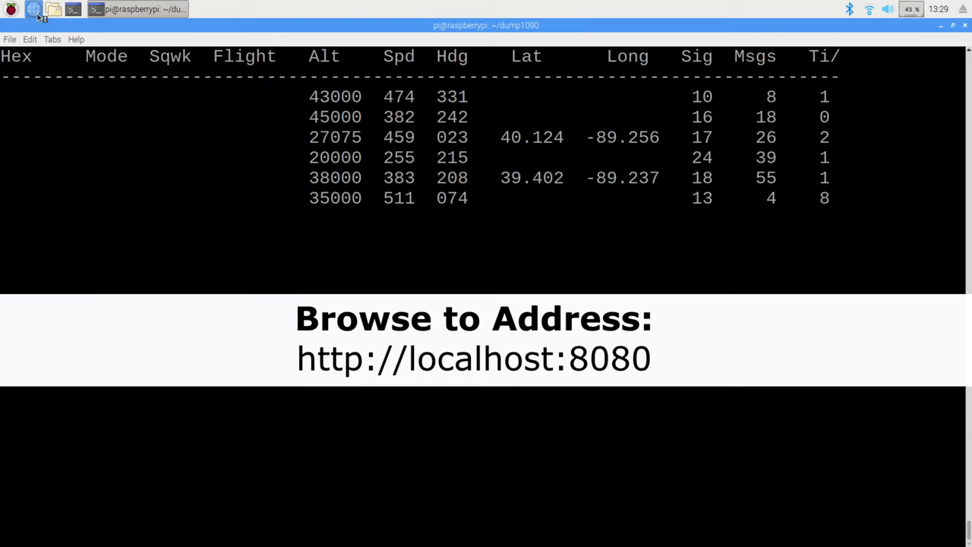
Launch Chromium from the taskbar and load the dump1090 map at localhost:8080
click(35, 10)
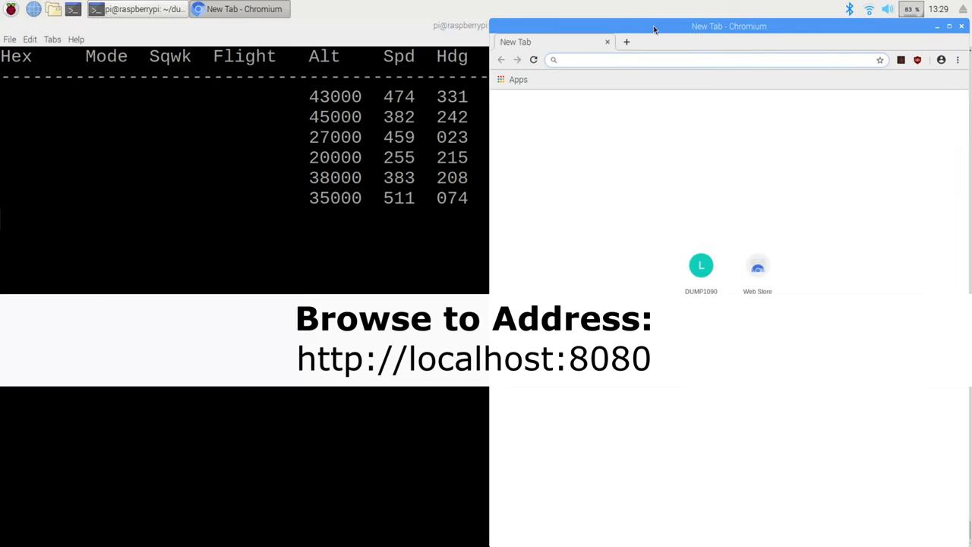
text(localhost:8080)
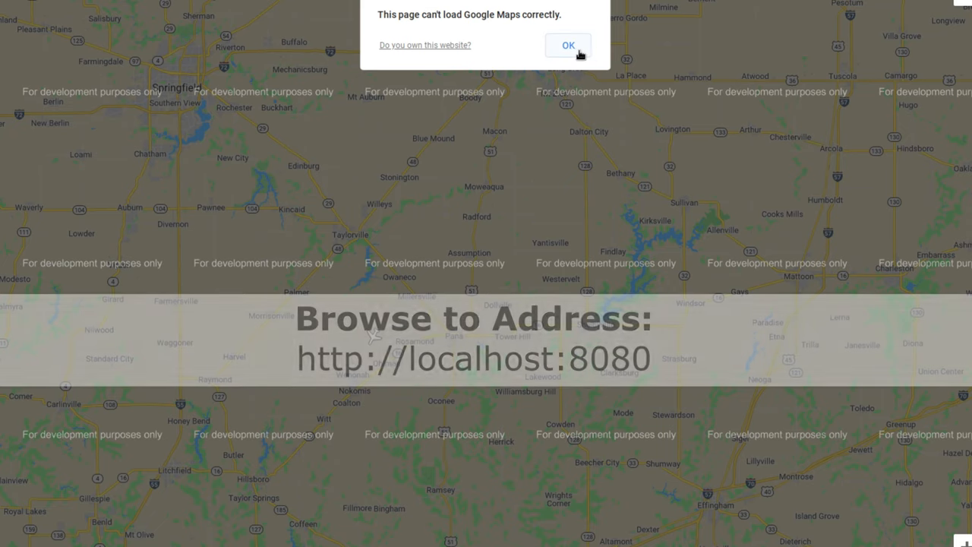
Dismiss the Google Maps warning and zoom in on an aircraft with its flight track
click(569, 46)
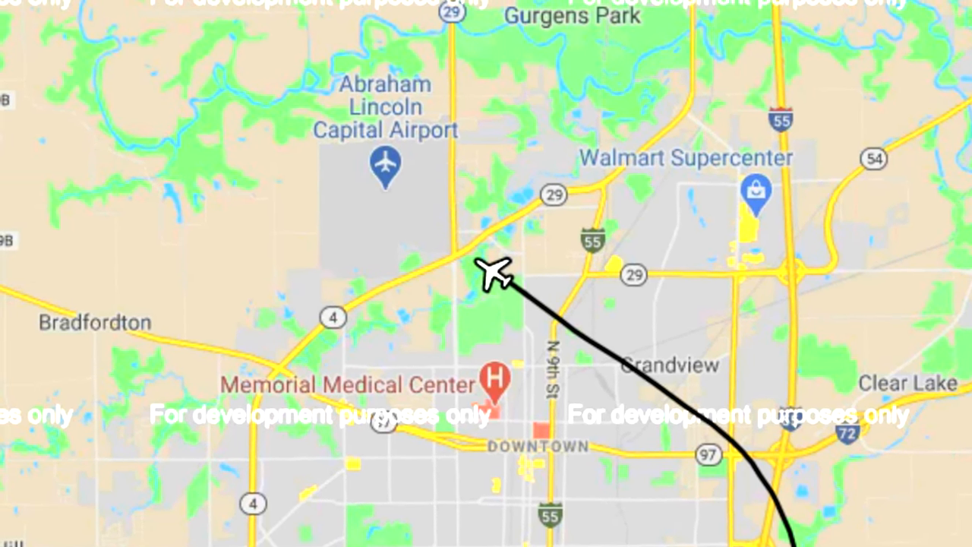
scroll(down, 3)
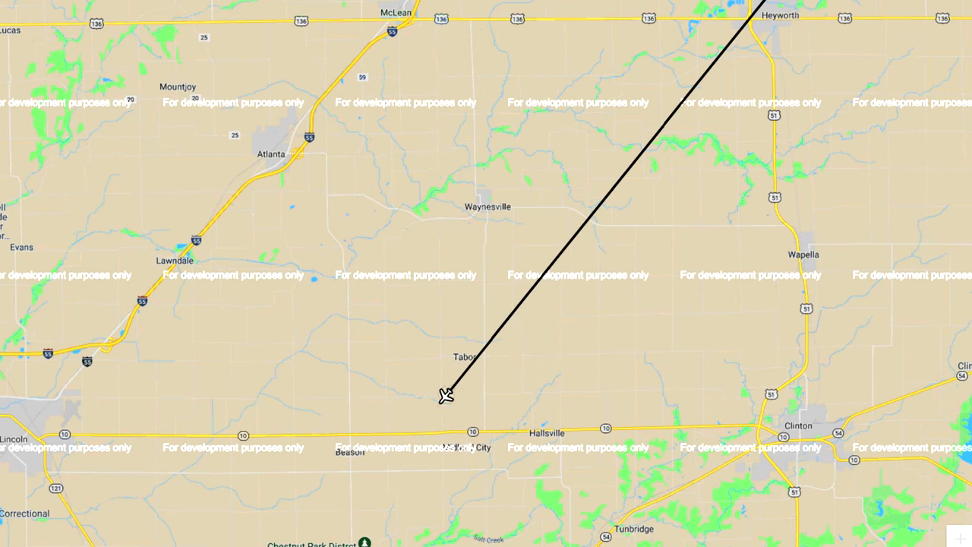
Pan the map south past Springfield and east toward Mt Auburn following the aircraft track
drag(448, 395, 559, 364)
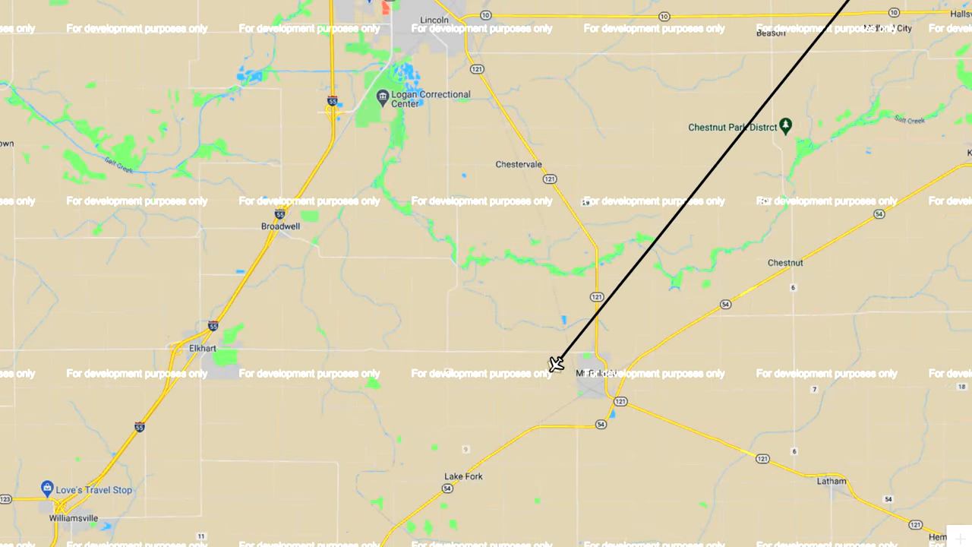
drag(554, 365, 554, 297)
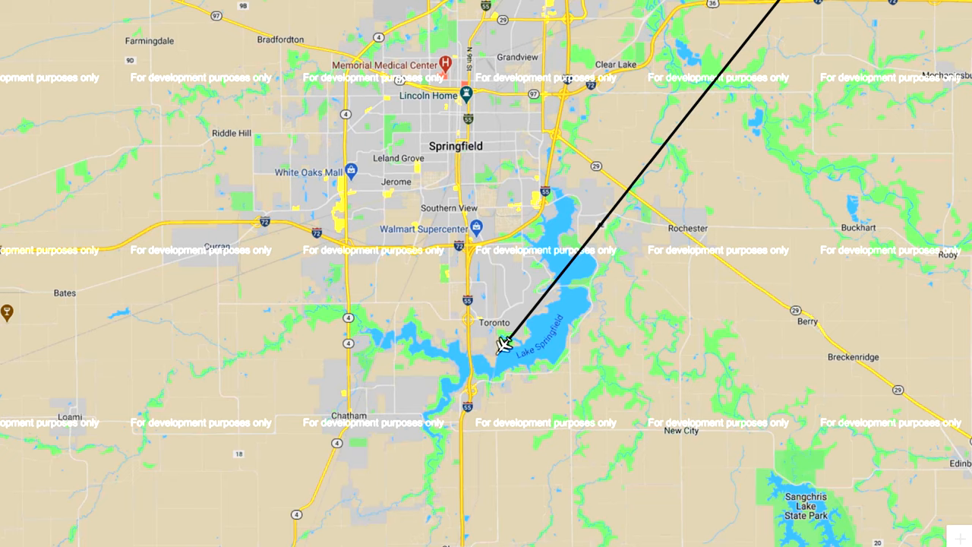
drag(505, 342, 495, 379)
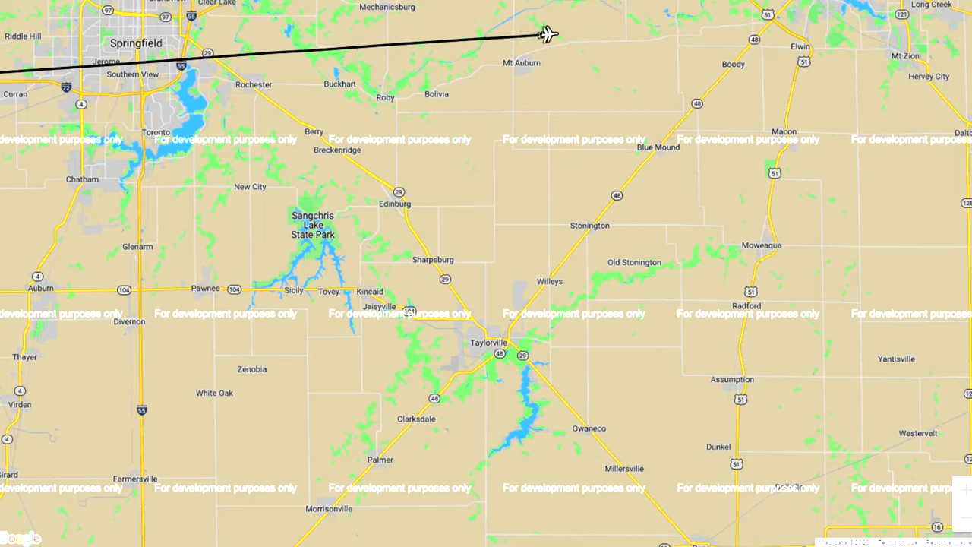
mouse_move(640, 27)
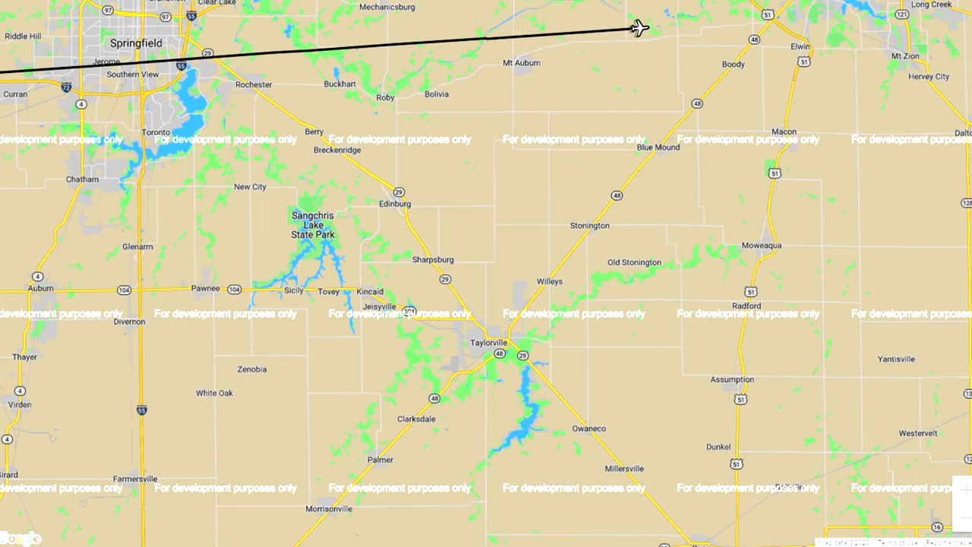
mouse_move(731, 20)
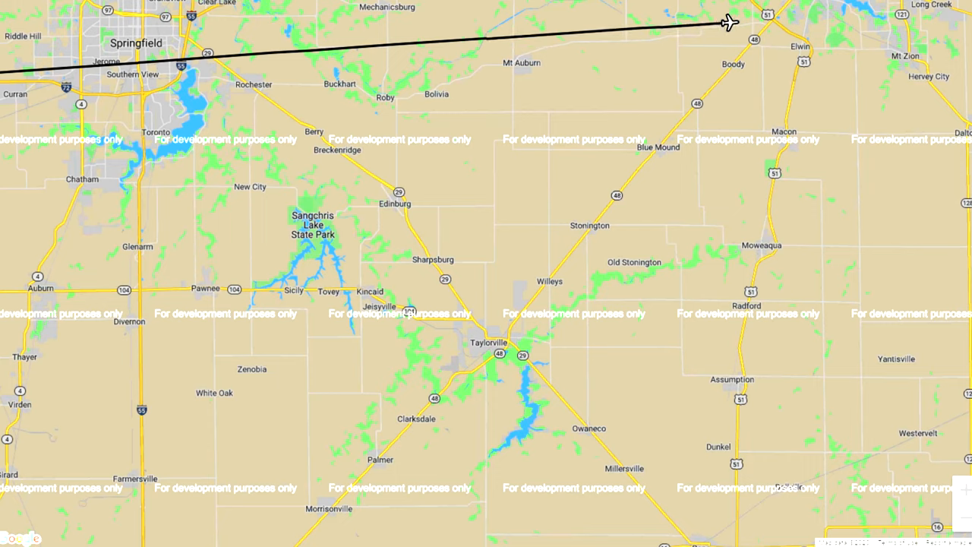